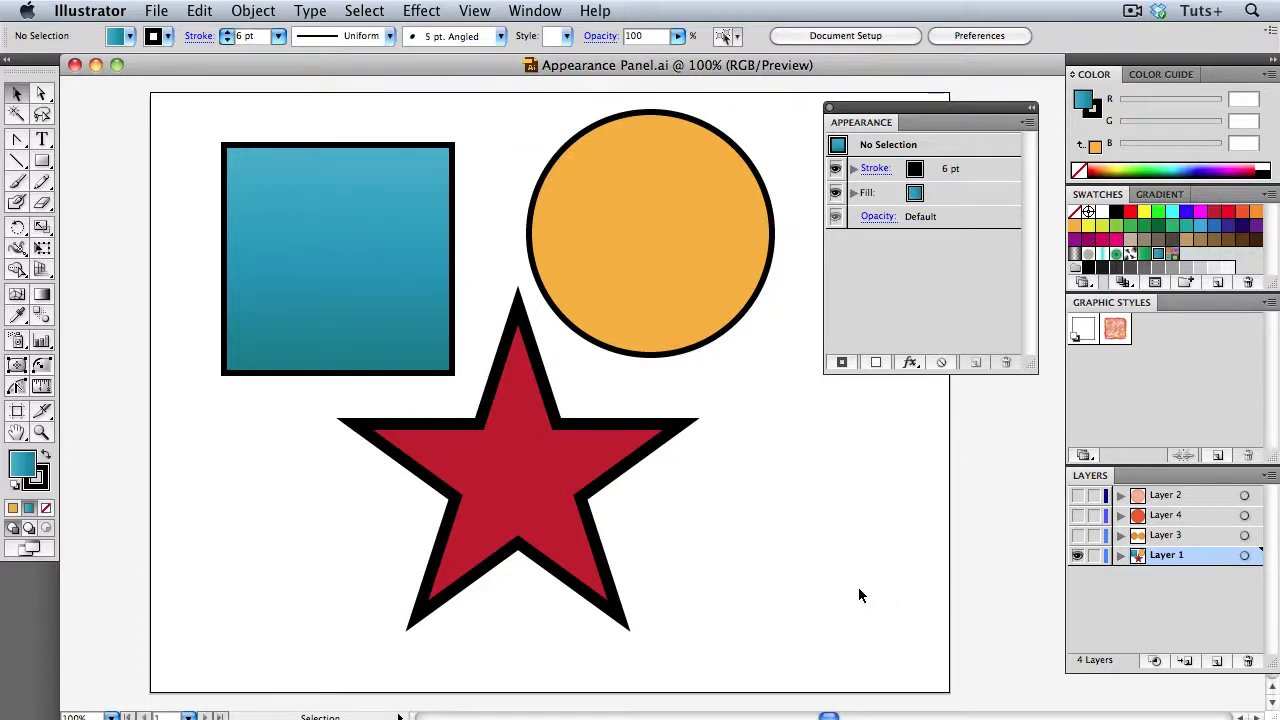
# Preview the artwork in Outline mode, then return to full-colour Preview.
pyautogui.click(474, 12)
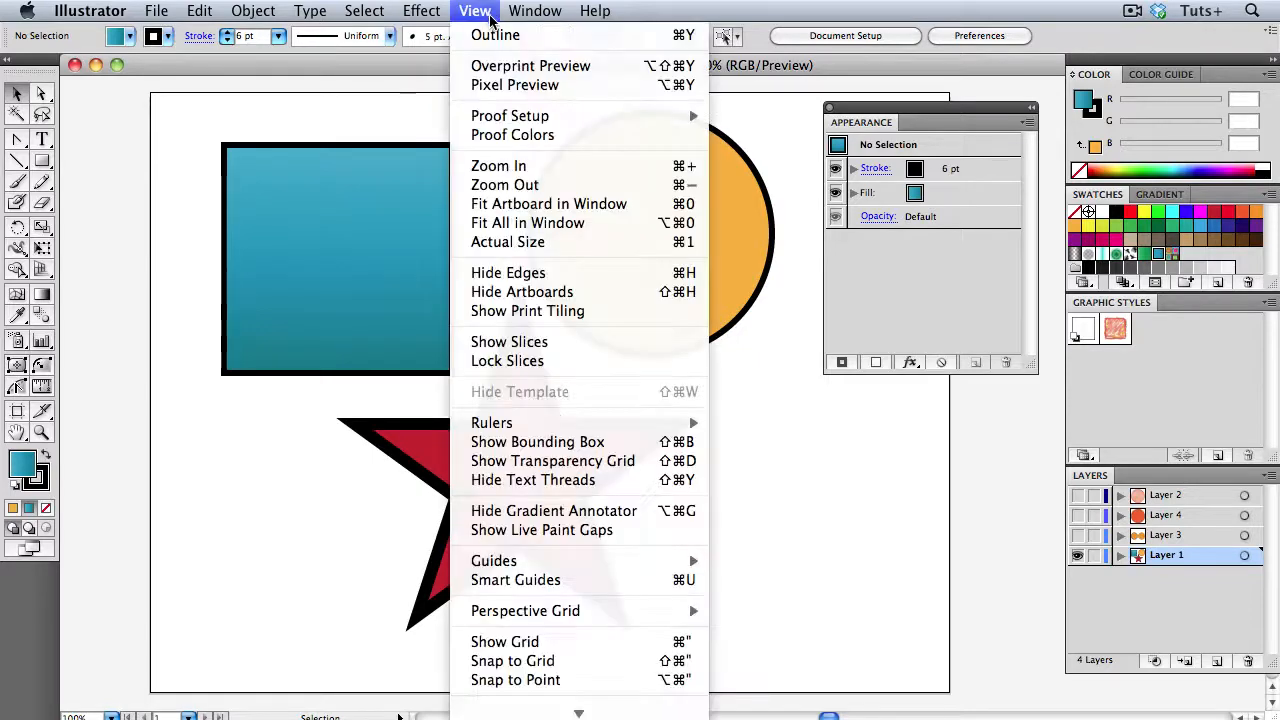
pyautogui.click(496, 36)
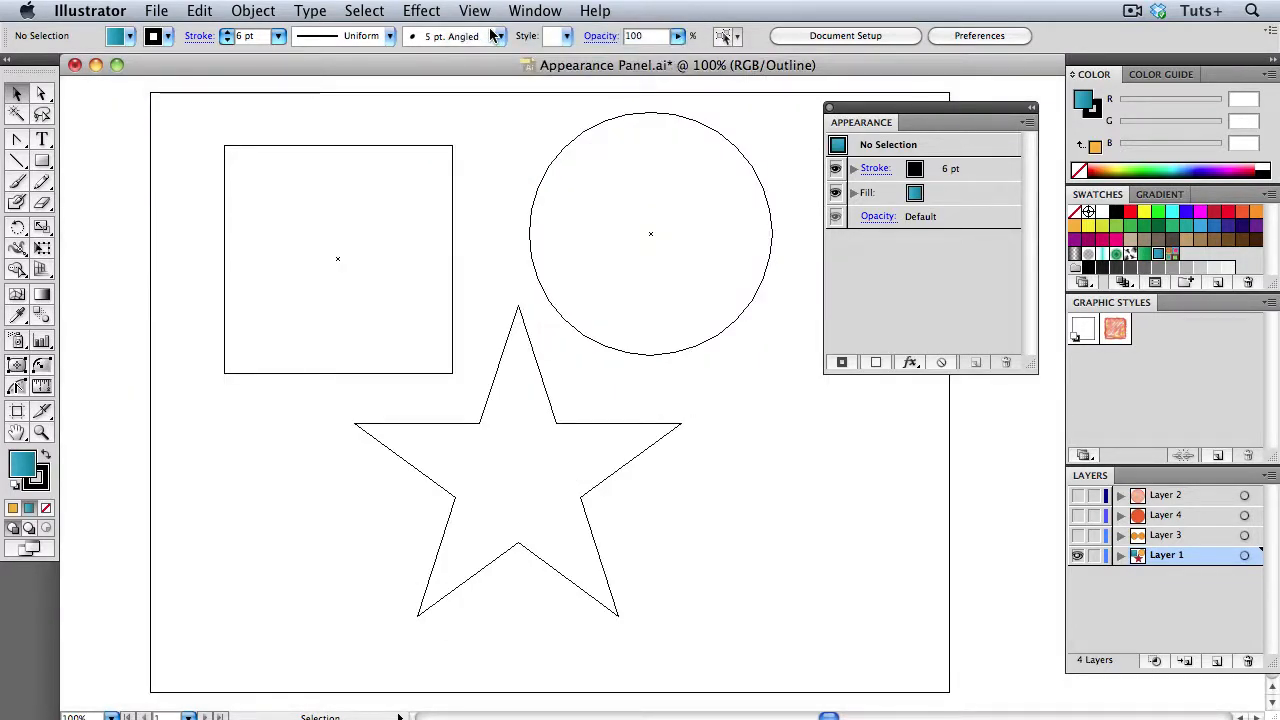
pyautogui.click(476, 12)
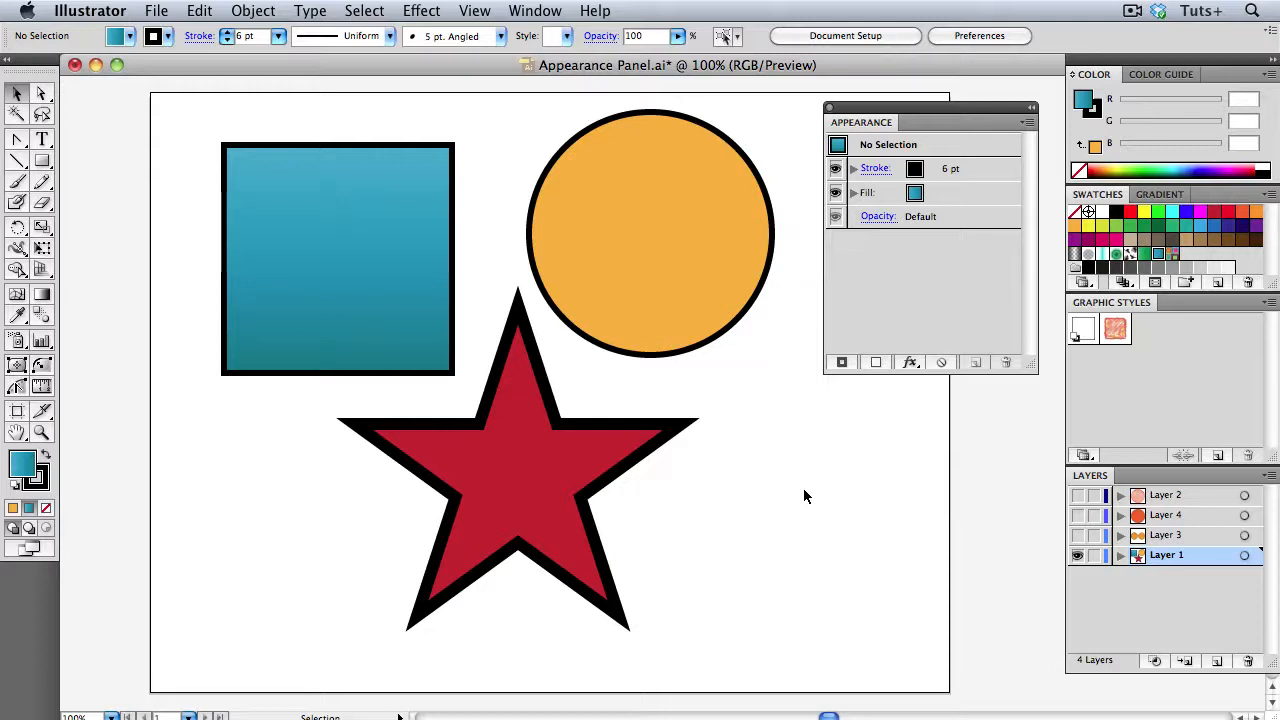
# Recolour the selected orange circle with a green fill swatch from the Appearance panel.
pyautogui.click(650, 236)
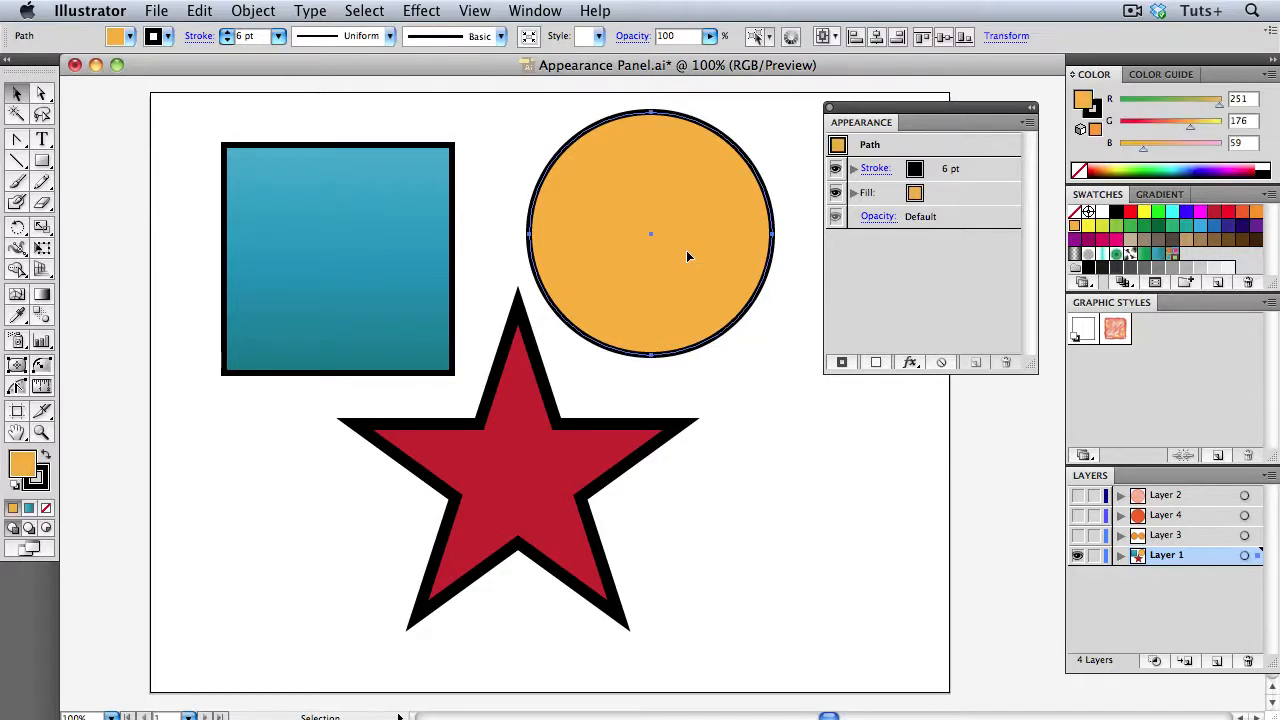
pyautogui.click(926, 192)
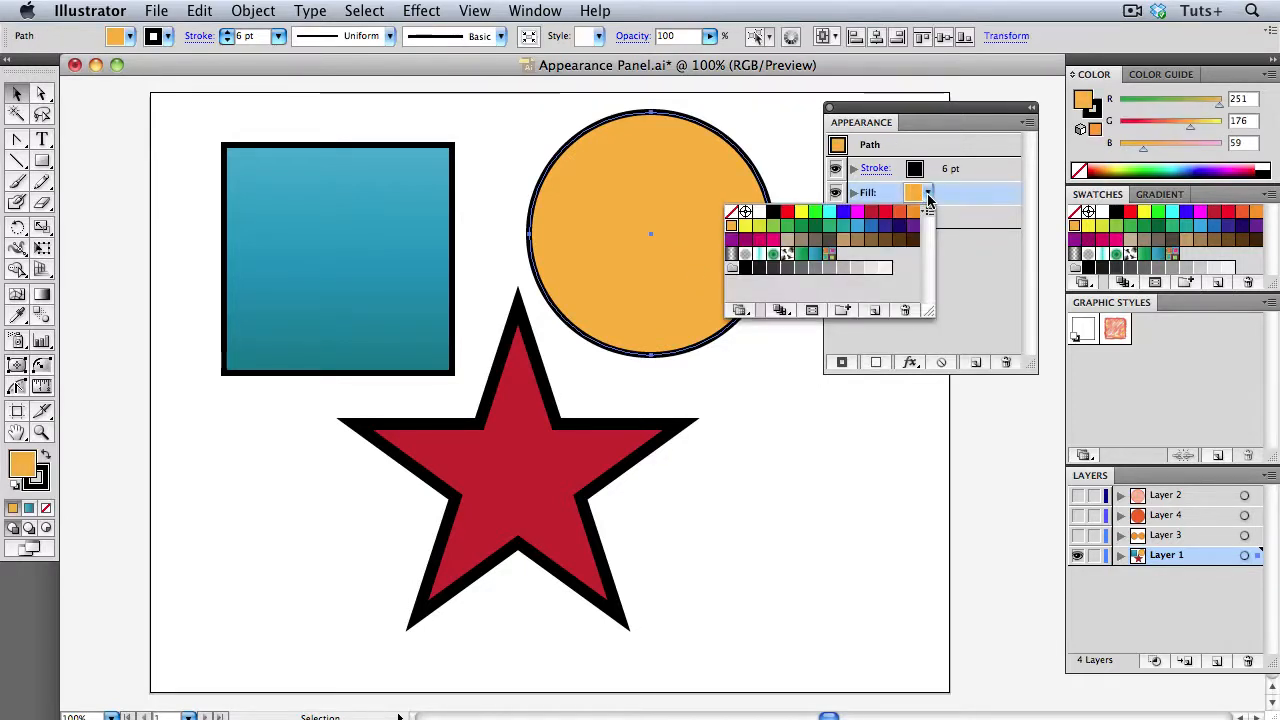
pyautogui.click(784, 224)
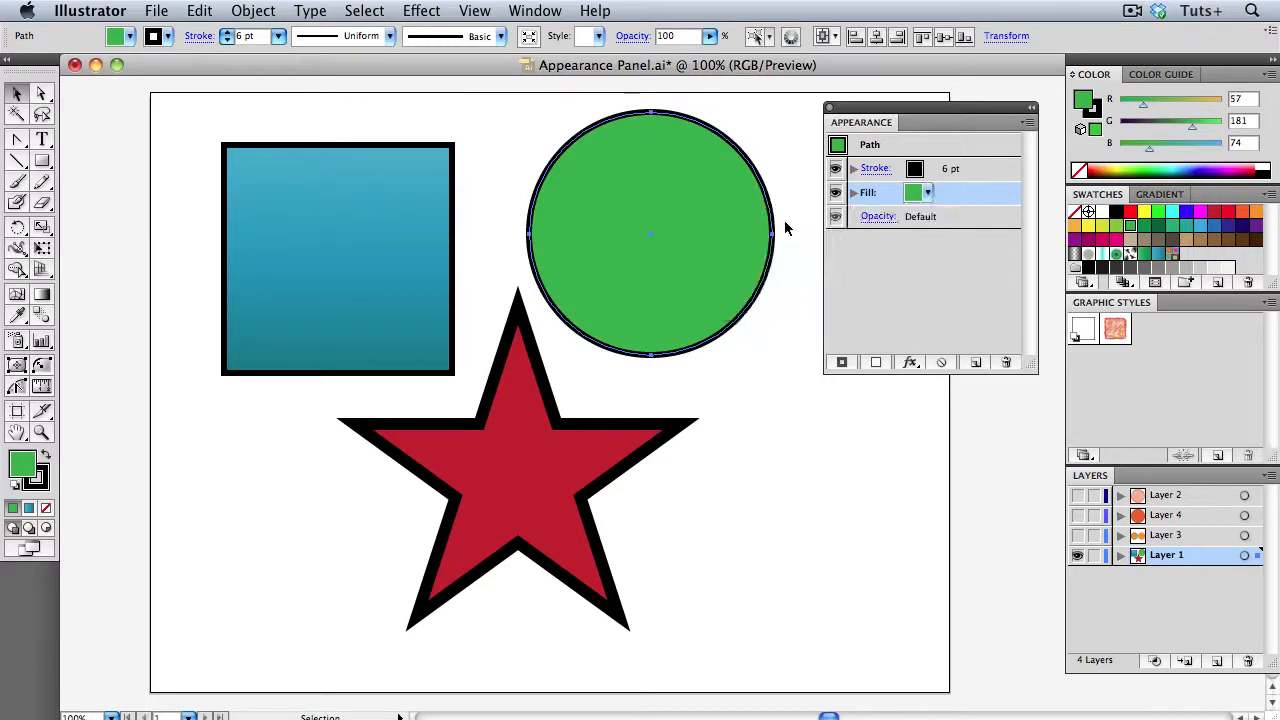
pyautogui.click(40, 112)
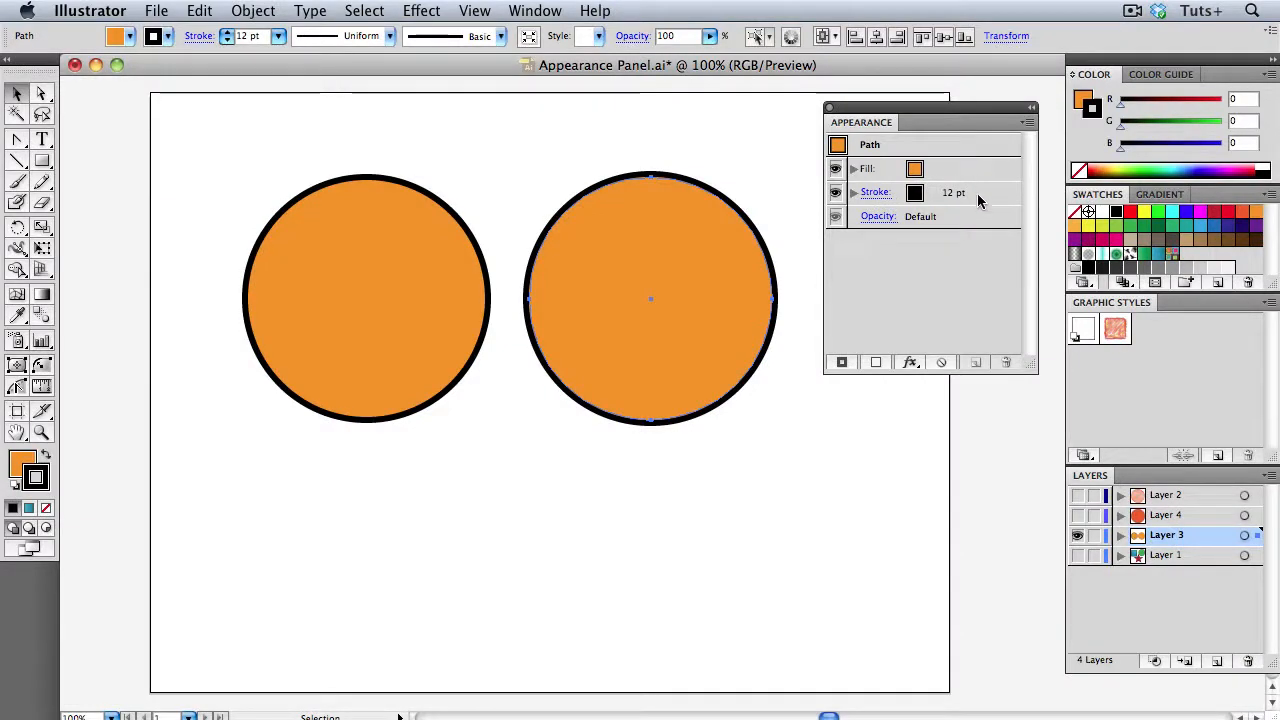
pyautogui.moveTo(980, 202)
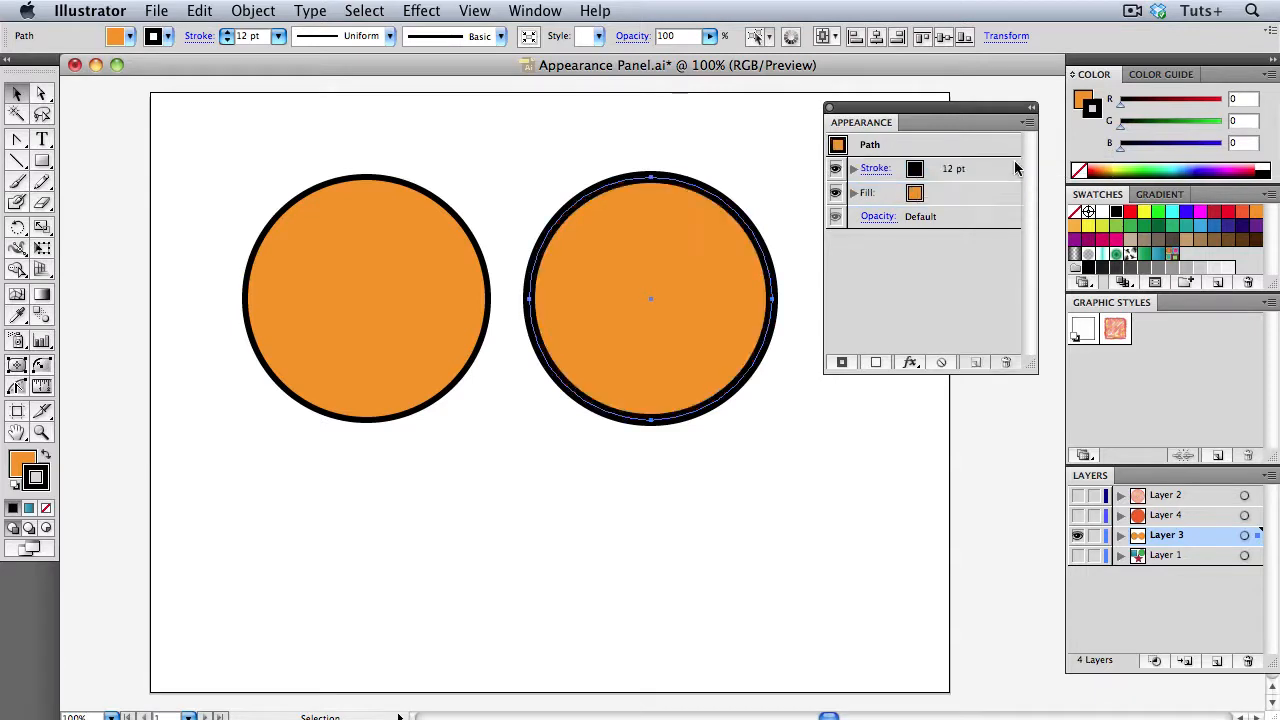
pyautogui.moveTo(1008, 432)
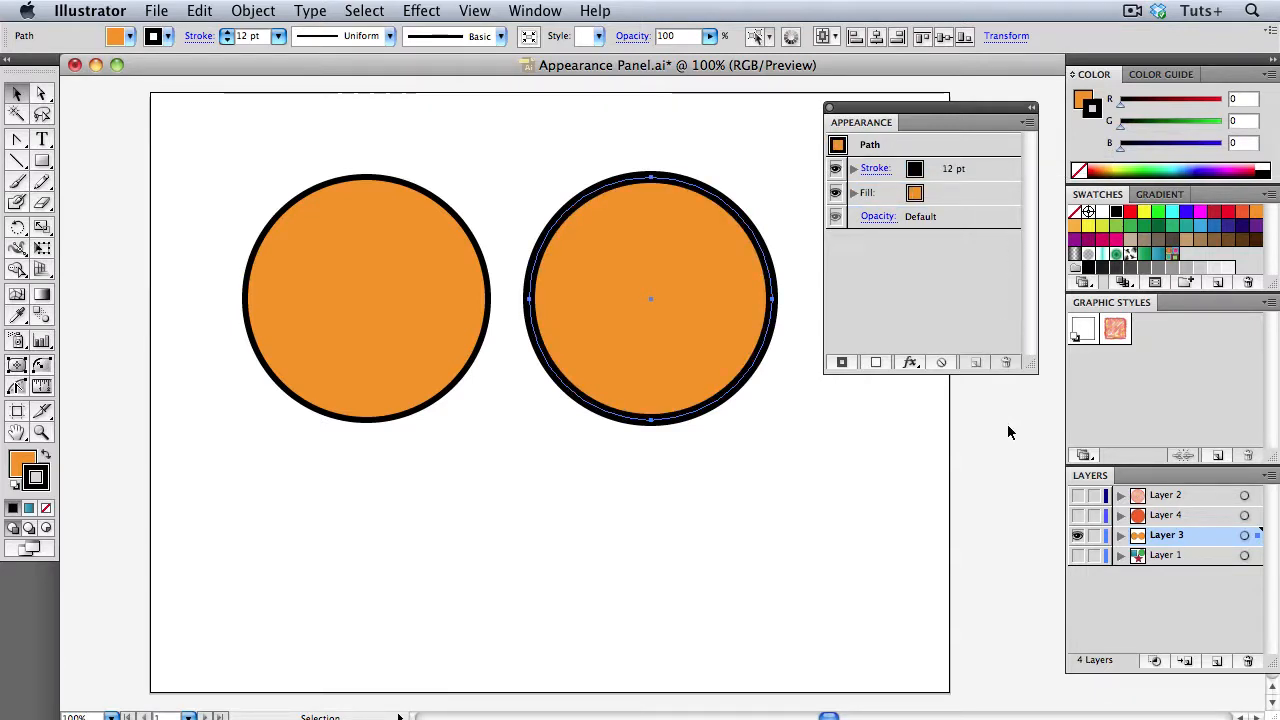